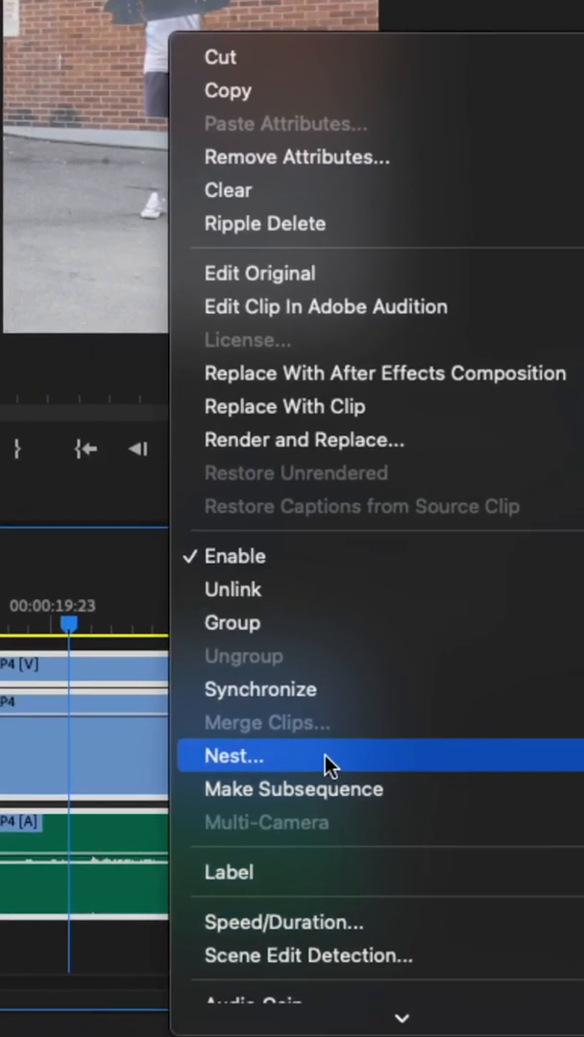
# Nest the skateboarder clip's video and audio into a single nested sequence.
pyautogui.click(233, 756)
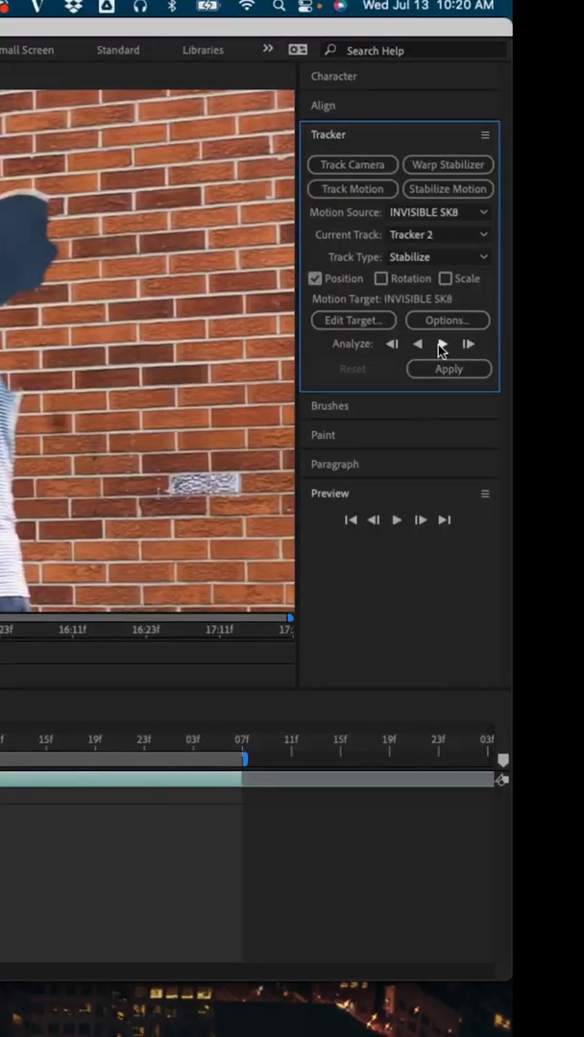
# Analyze the head's position forward through the INVISIBLE SK8 clip.
pyautogui.click(442, 343)
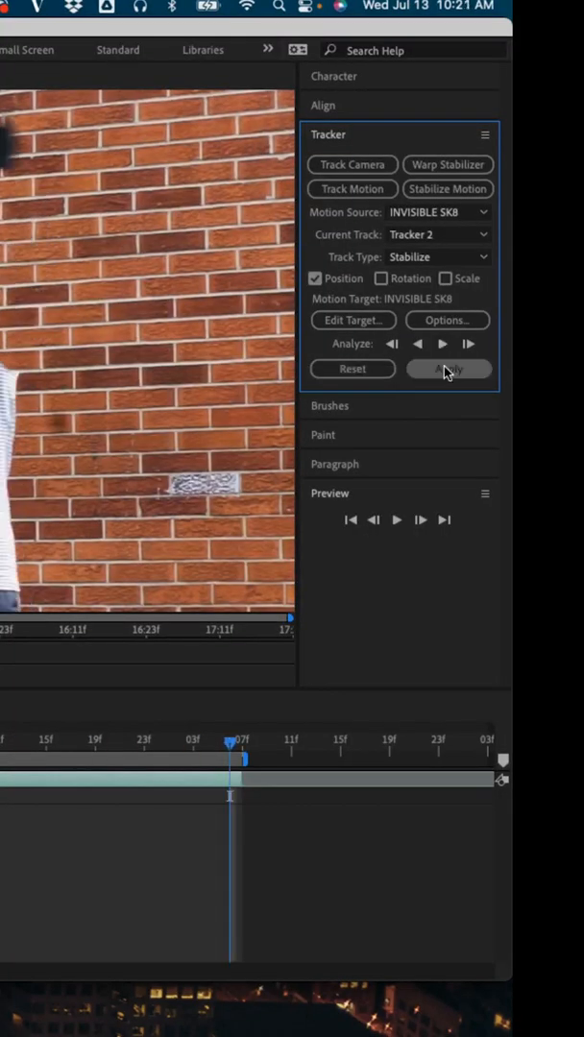